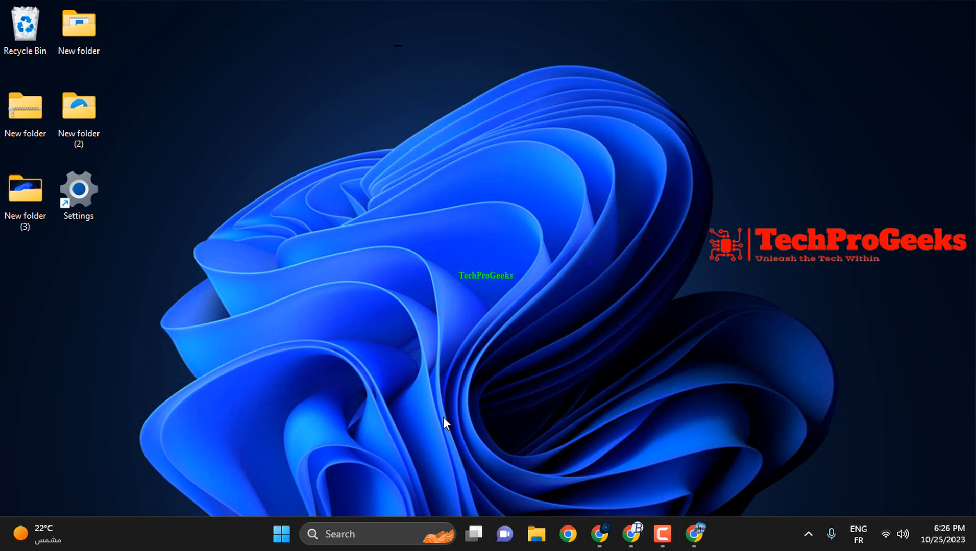
mouse_move(506, 404)
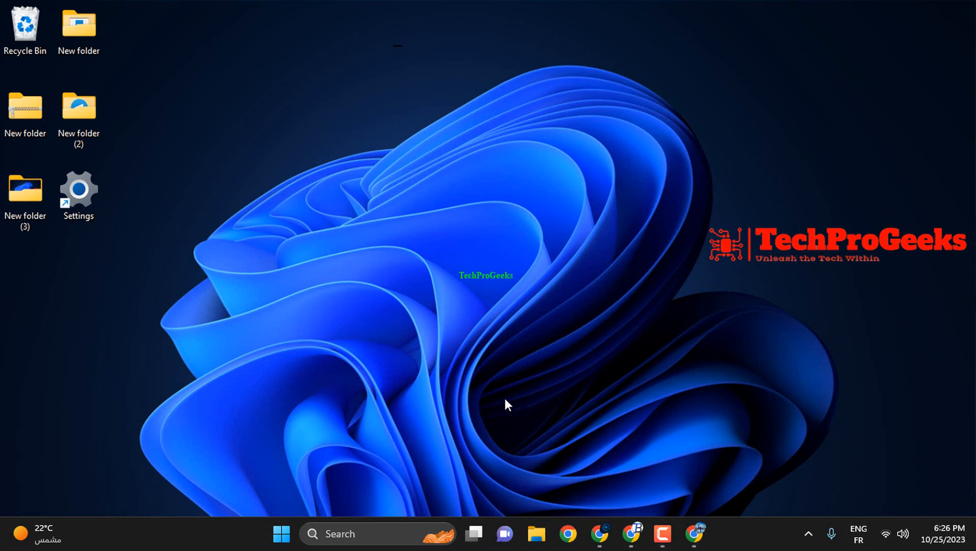
mouse_move(597, 422)
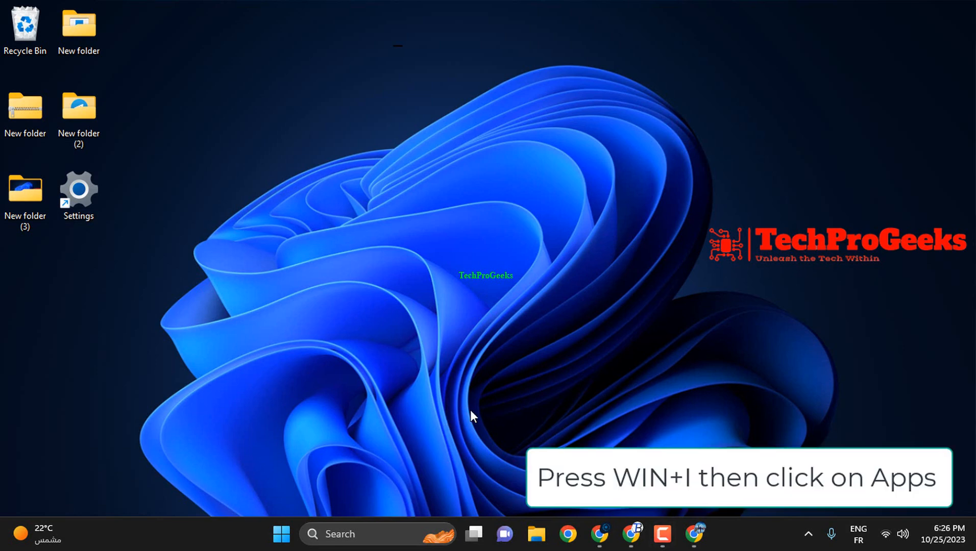
Filter Settings' Installed apps by 'snip' and show Snipping Tool's options menu.
key("Win+i")
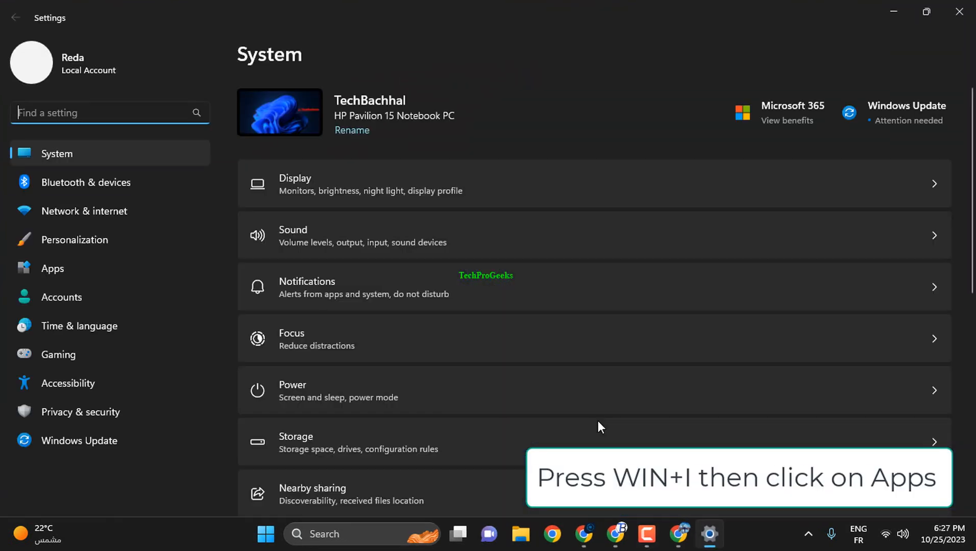
left_click(52, 268)
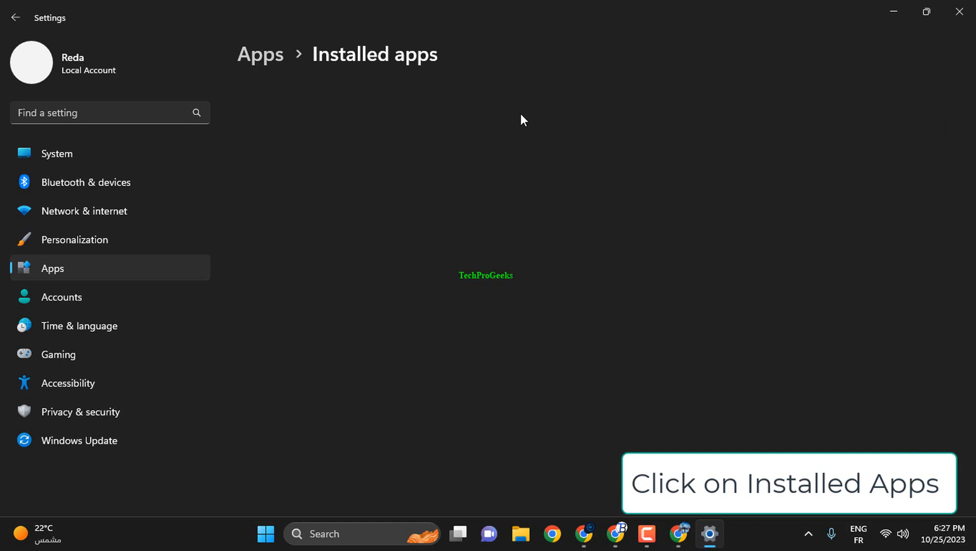
left_click(374, 54)
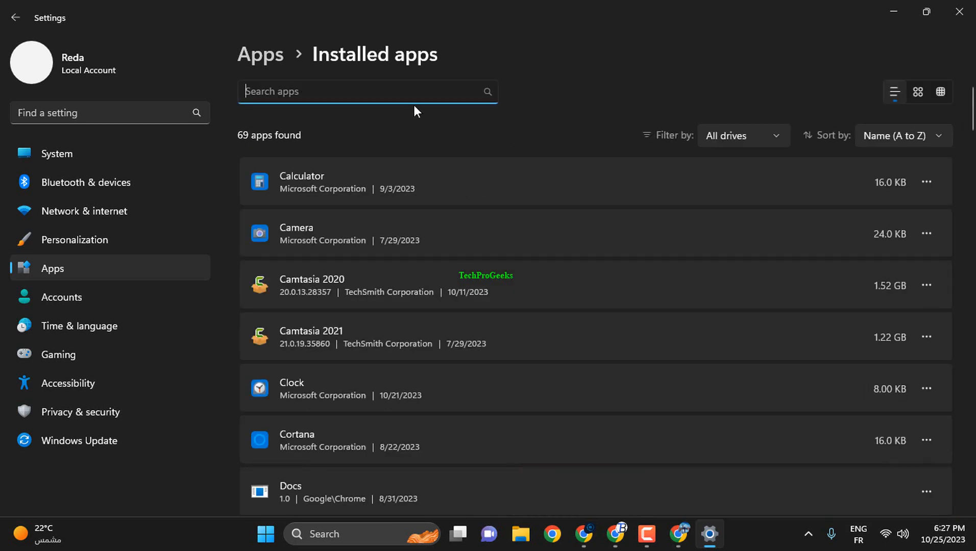
type("s")
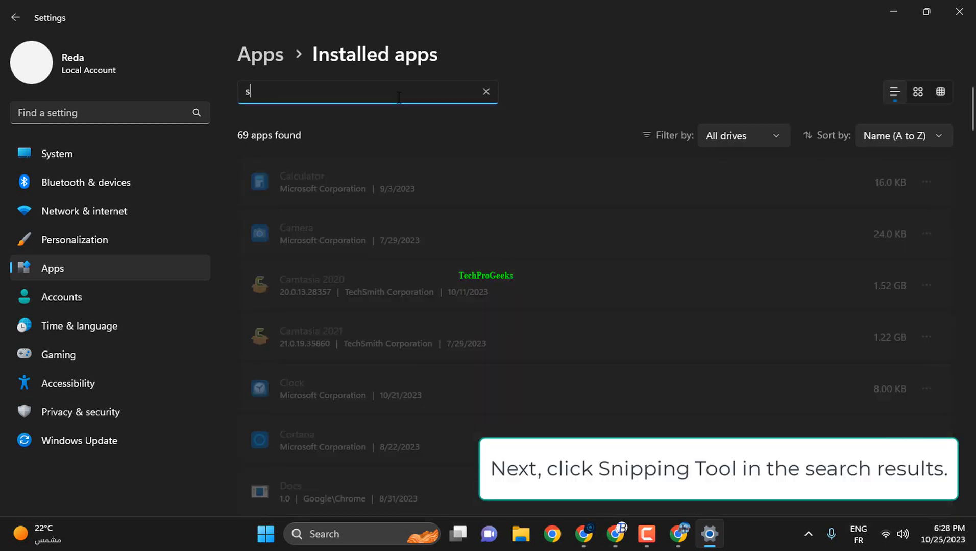
type("nip")
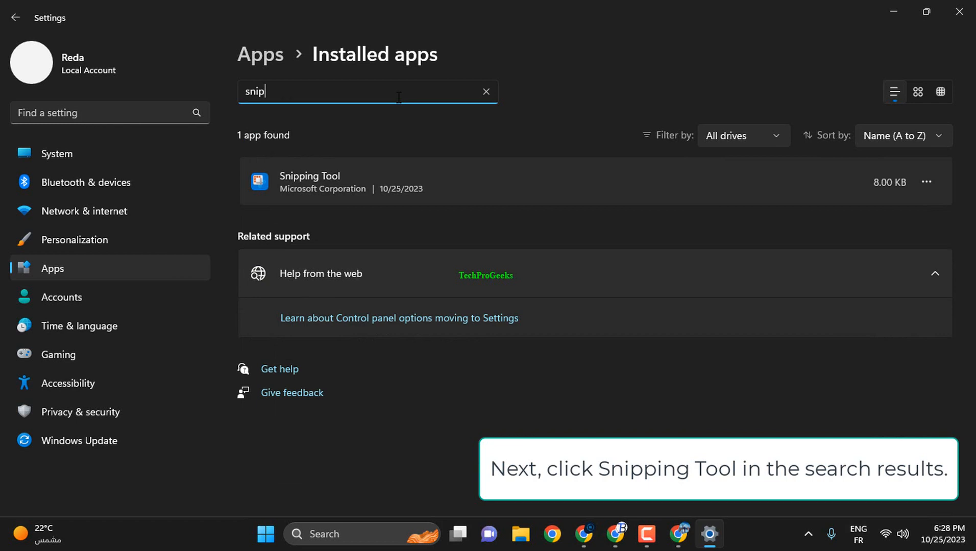
left_click(926, 181)
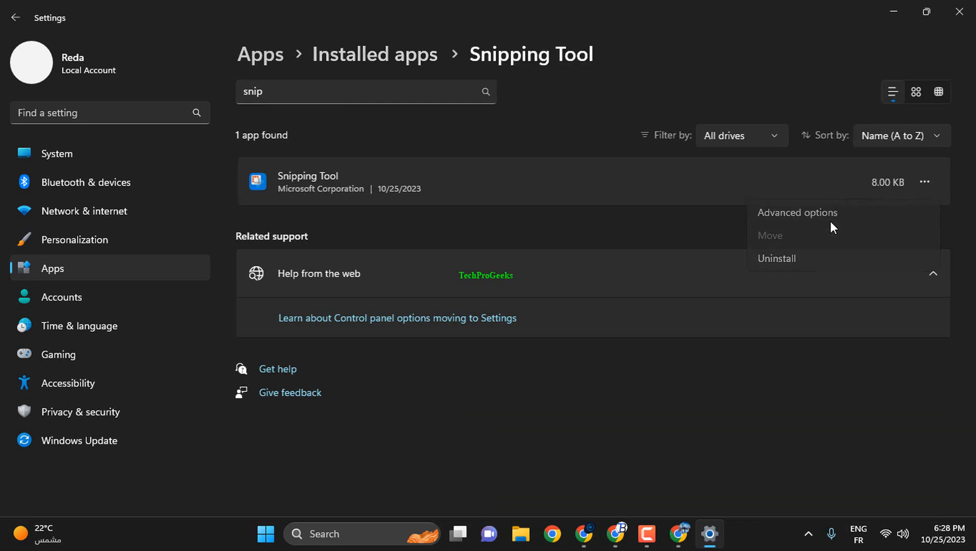
Uninstall Snipping Tool from its Advanced options page, then bring up the Start menu.
left_click(797, 213)
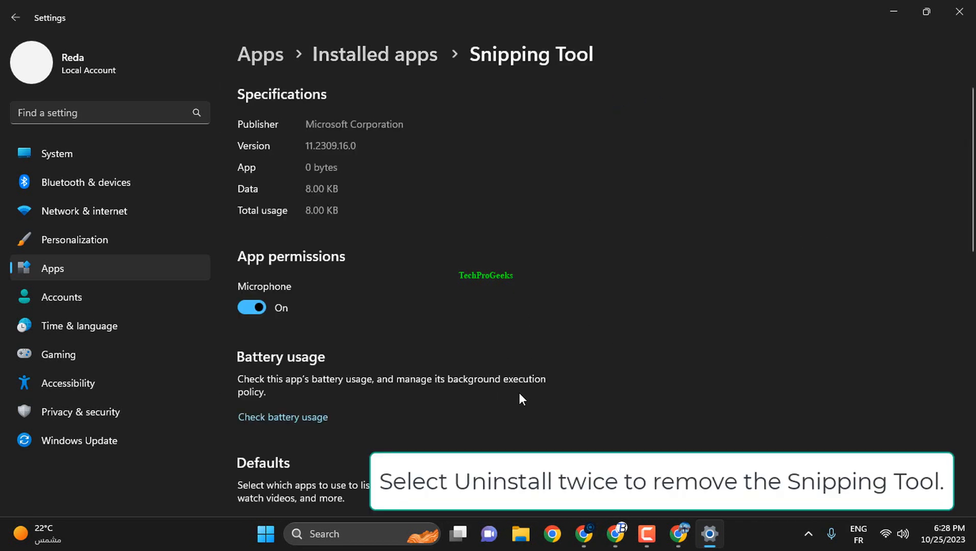
scroll("down", 3)
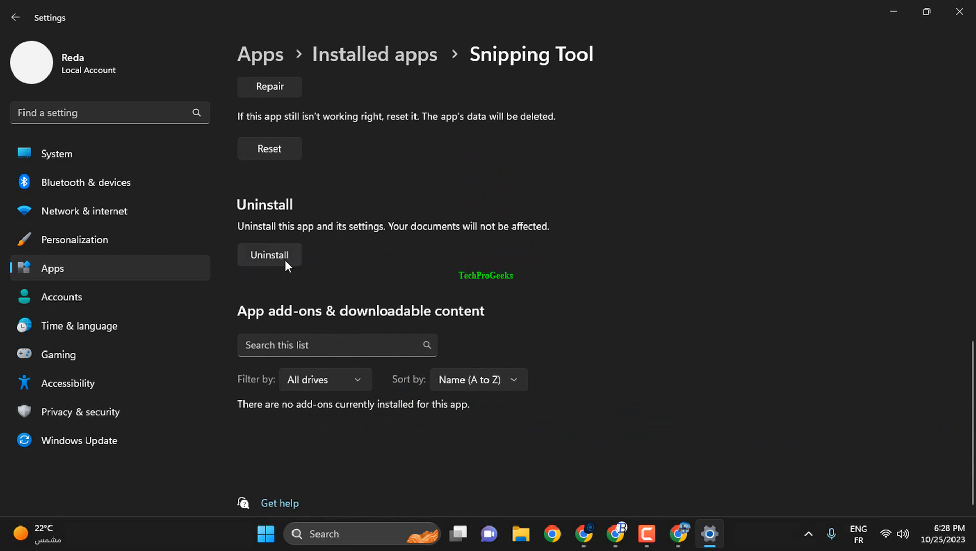
scroll("up", 3)
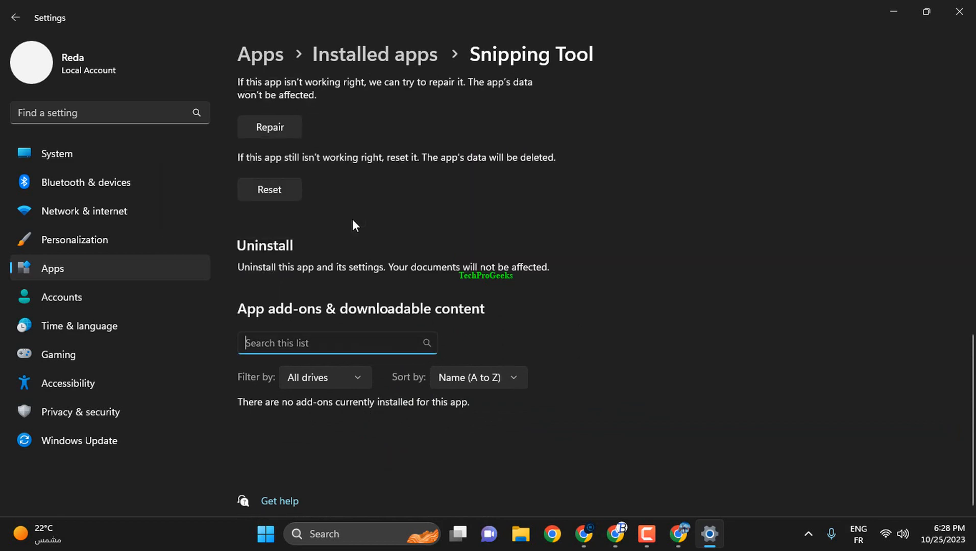
left_click(265, 534)
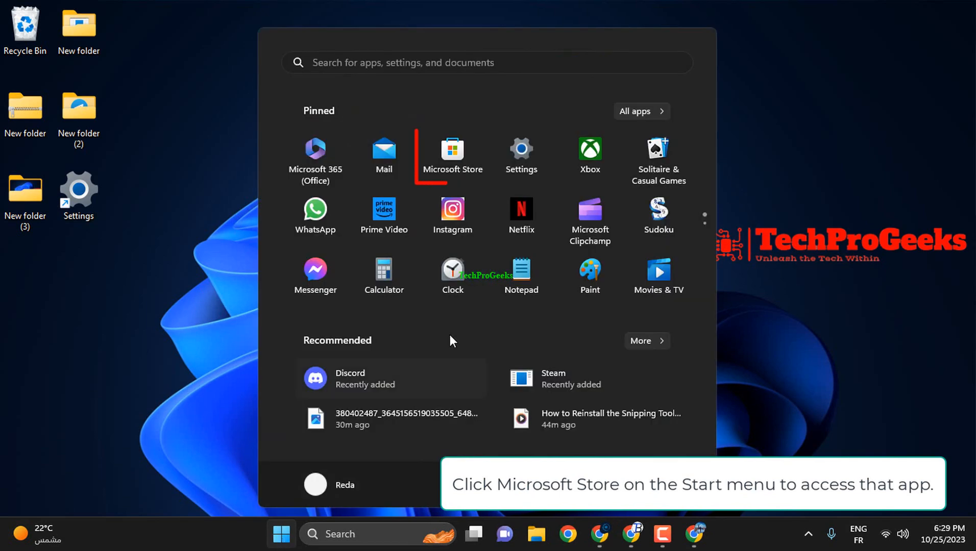
Launch Microsoft Store, rerun the 'snipping tool' search, and install Snipping Tool.
left_click(452, 150)
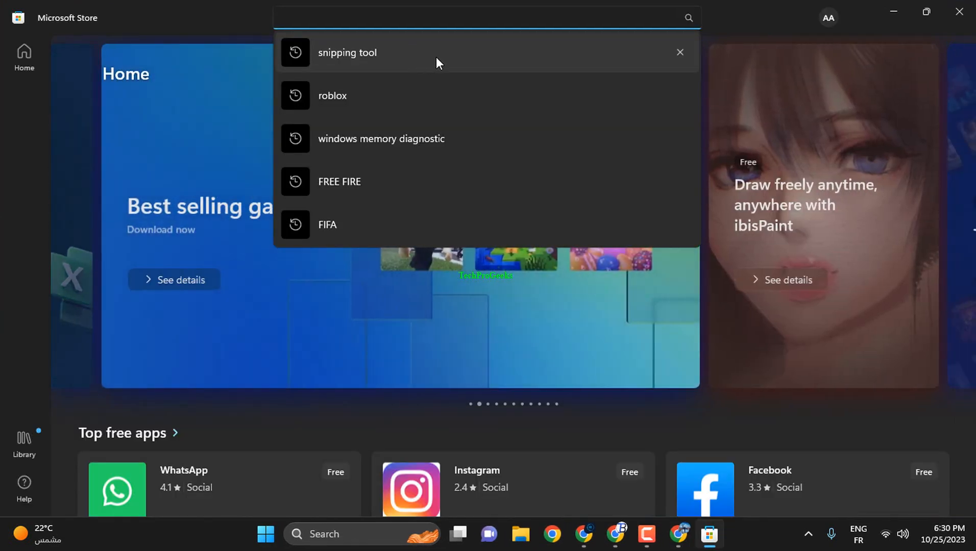
left_click(348, 52)
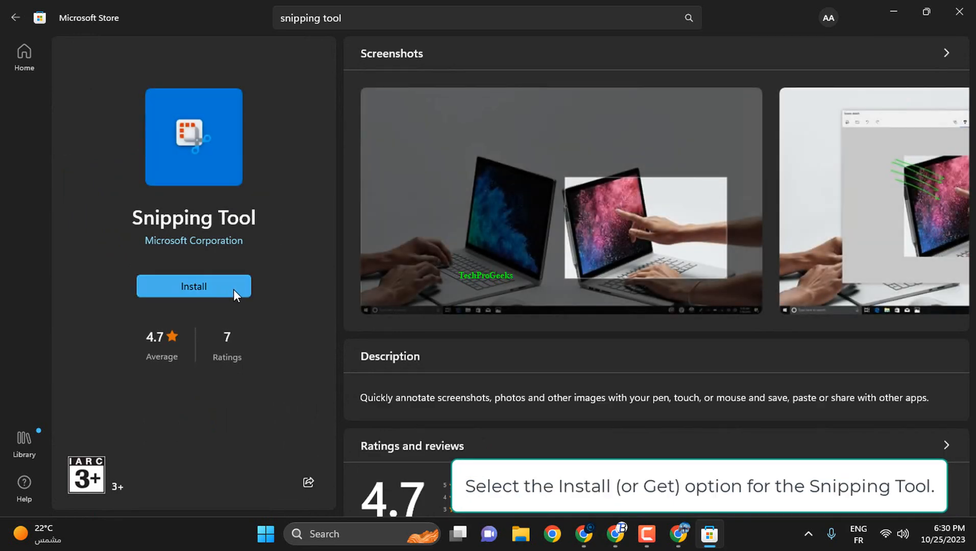
left_click(194, 287)
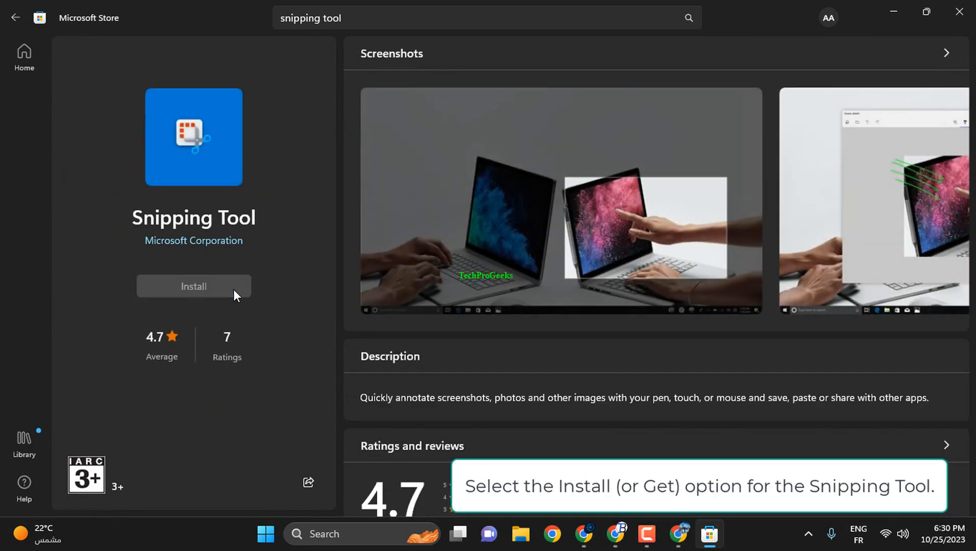
left_click(194, 286)
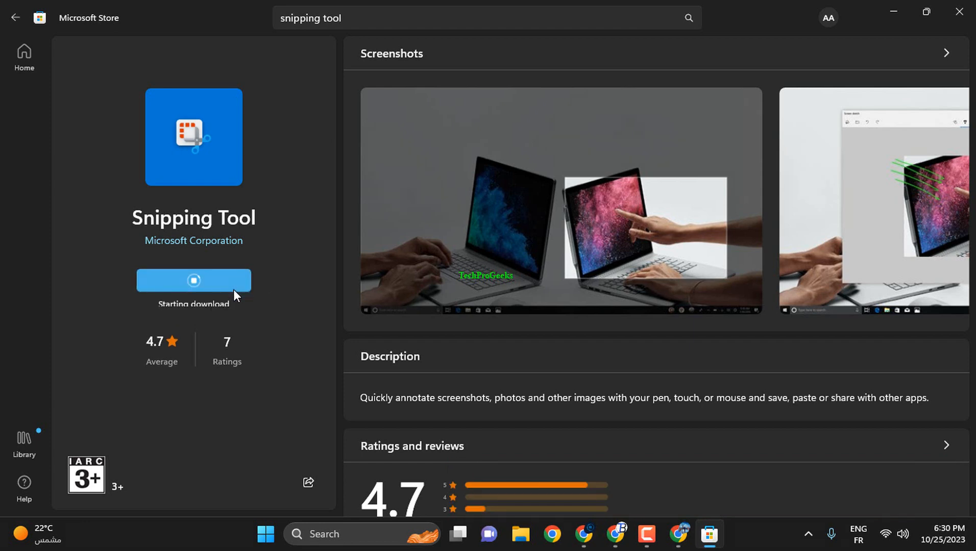
mouse_move(276, 308)
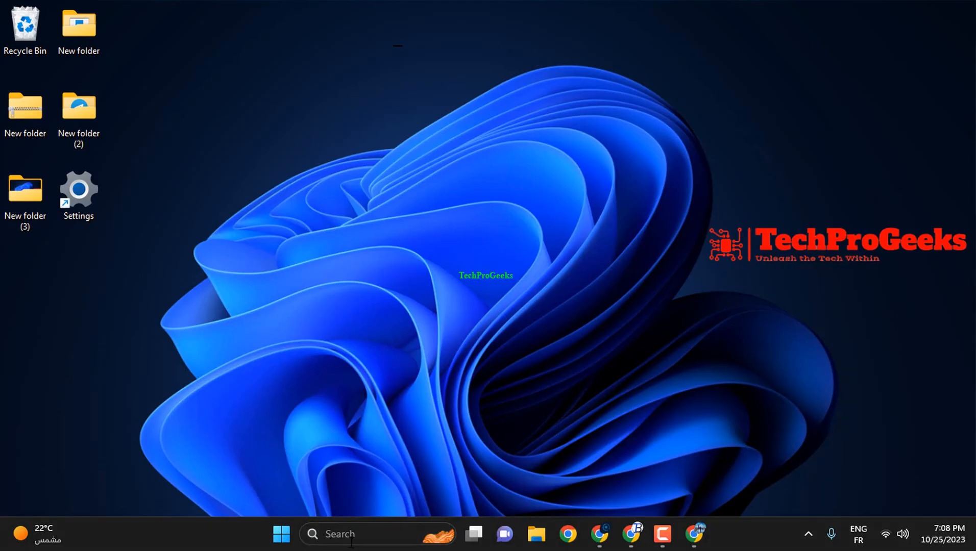
Search the taskbar for 'cmd' and launch Command Prompt.
left_click(339, 534)
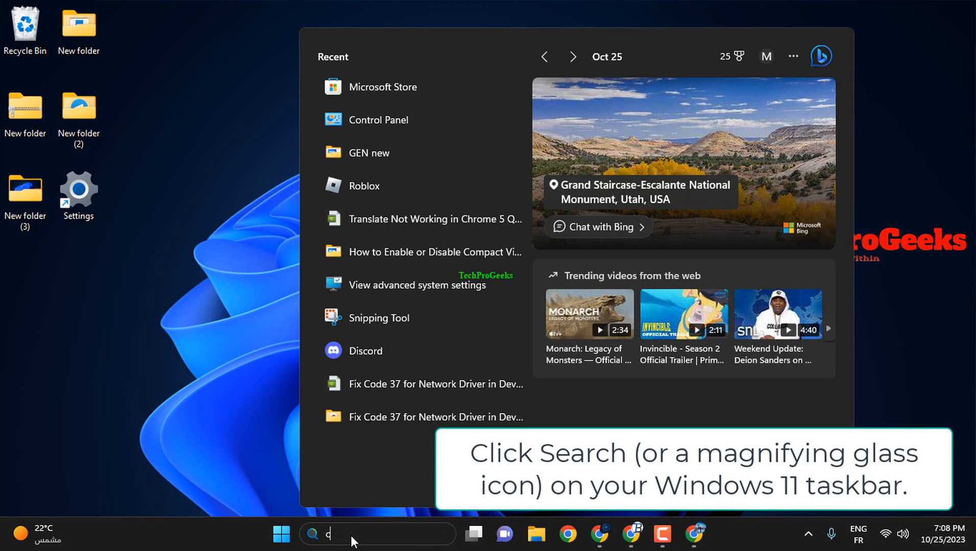
type("md")
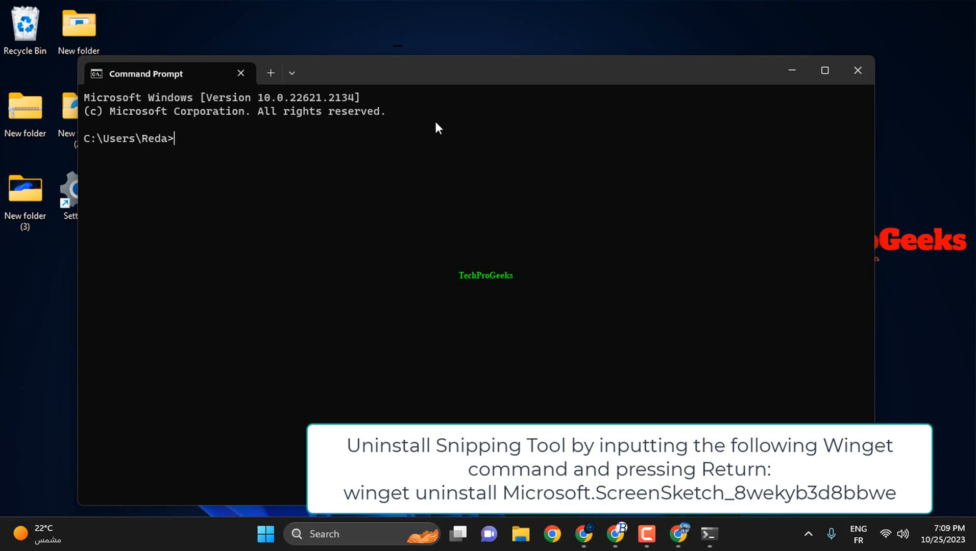
Run 'winget uninstall Microsoft.ScreenSketch_8wekyb3d8bbwe', then close Command Prompt at the source-agreement prompt.
type("winget uninstall Microsoft.ScreenSketch_8wekyb3d8bbwe")
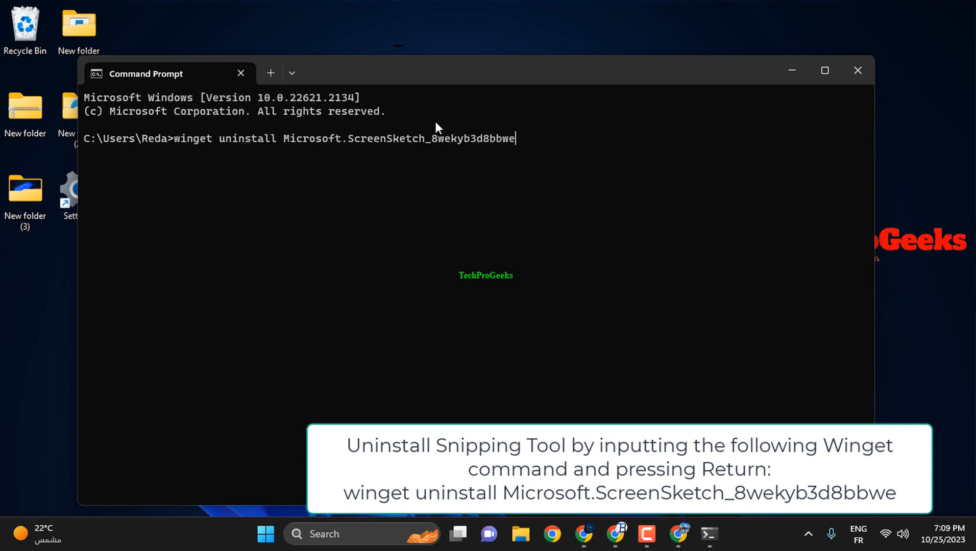
key("Return")
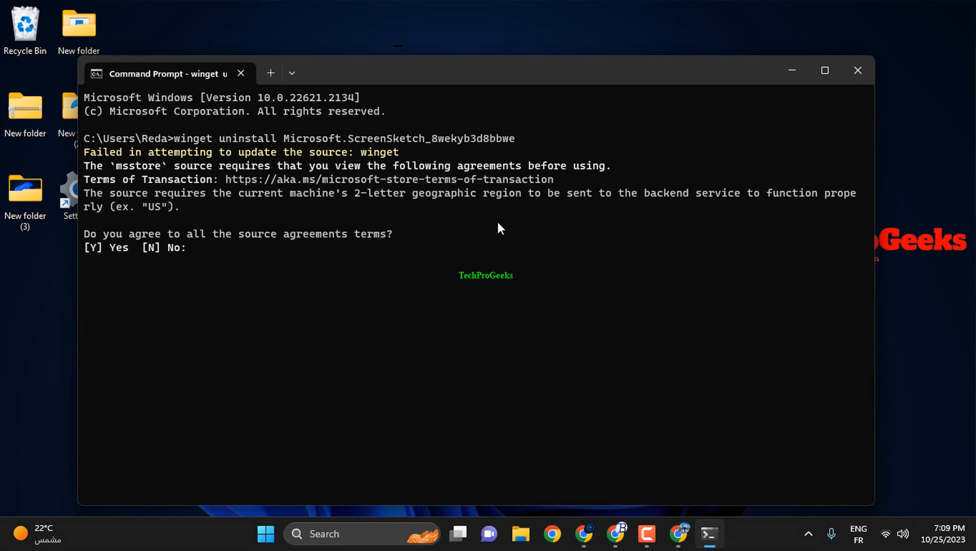
left_click(857, 70)
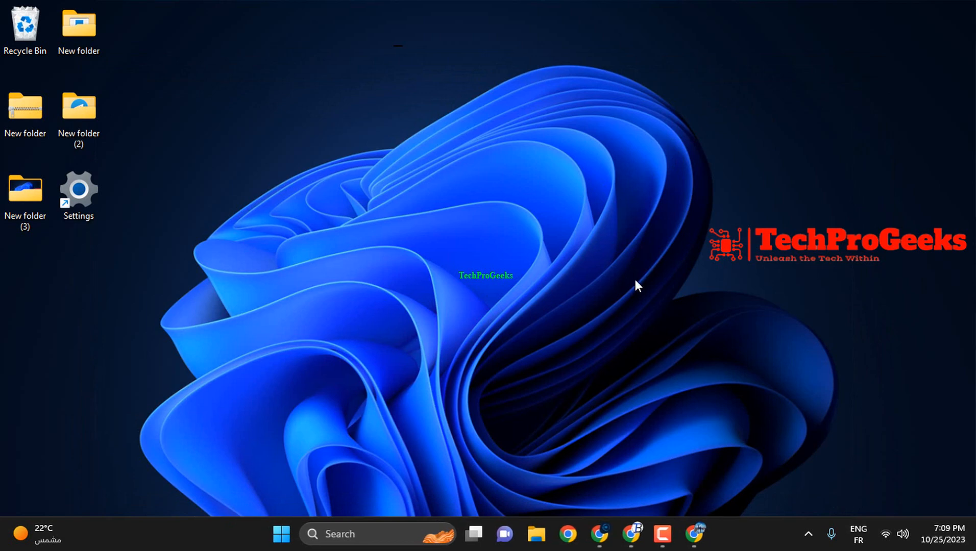
Search the taskbar for 'powershell' so Windows PowerShell appears as best match.
left_click(709, 534)
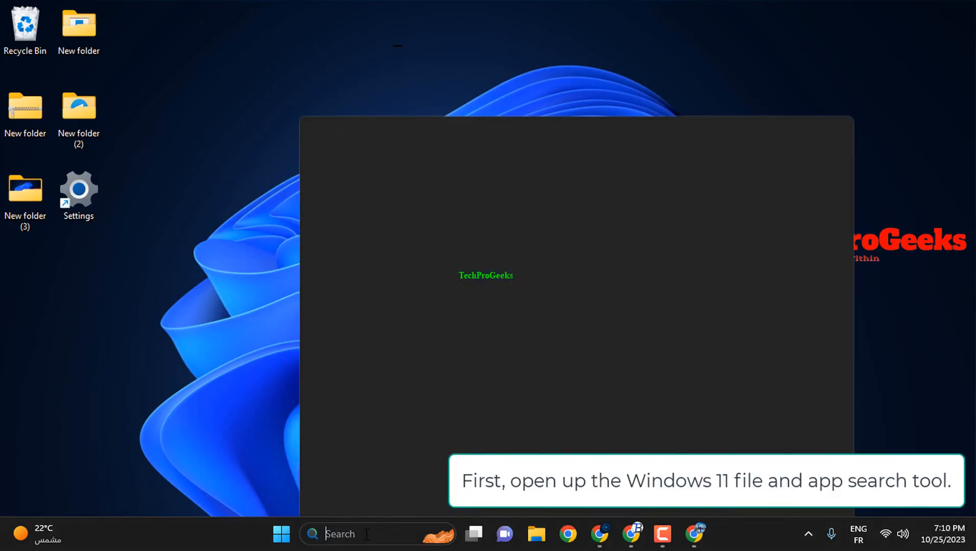
type("powershe")
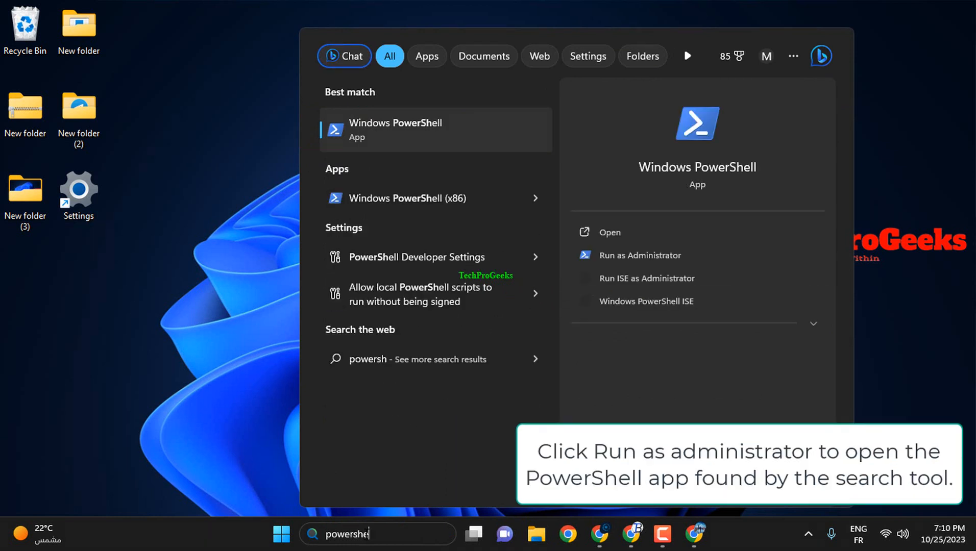
type("ll")
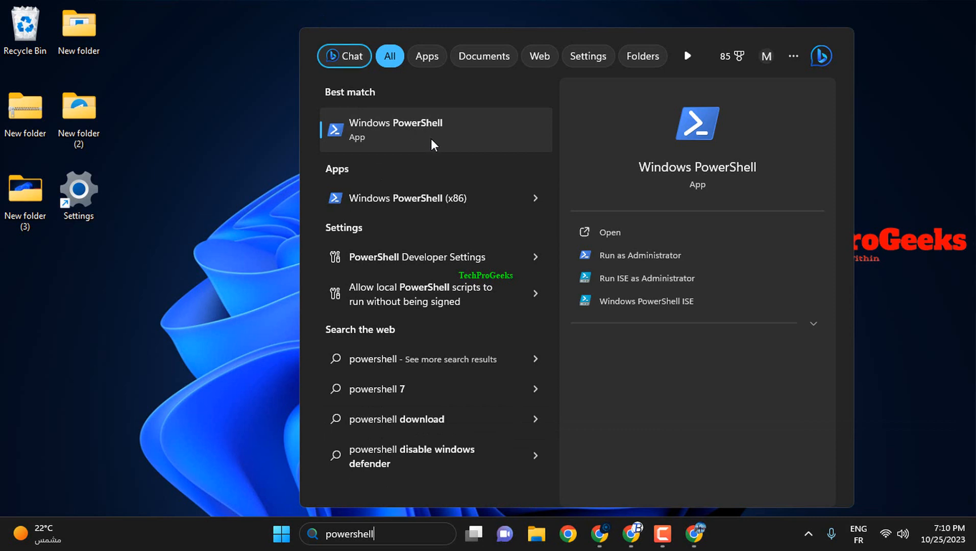
mouse_move(409, 138)
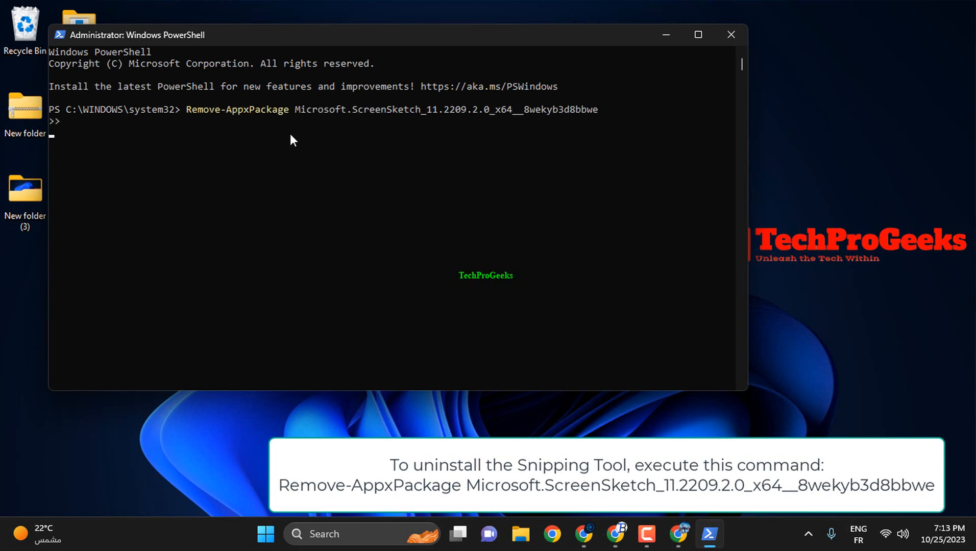
Run Remove-AppxPackage for Microsoft.ScreenSketch_11.2209.2.0_x64__8wekyb3d8bbwe in admin PowerShell; it fails as not found.
key("Return")
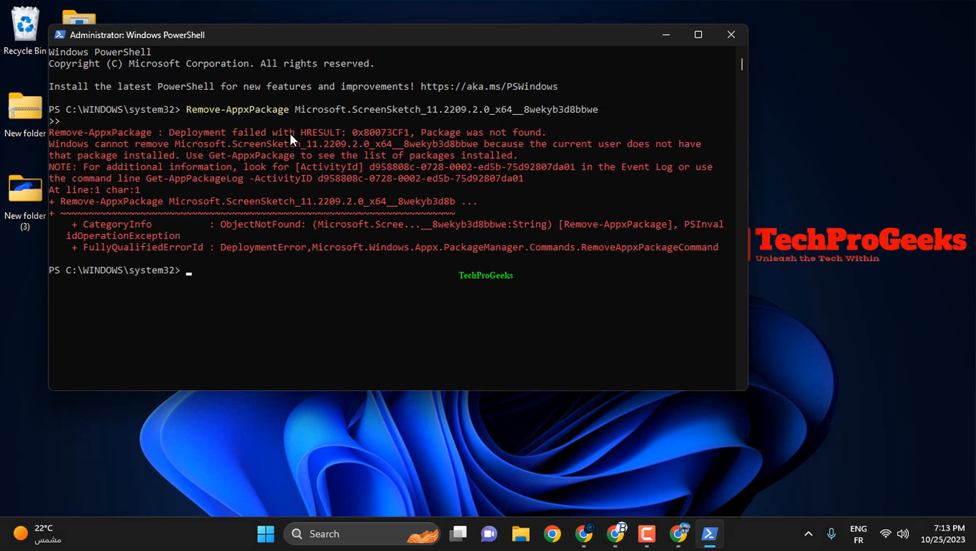